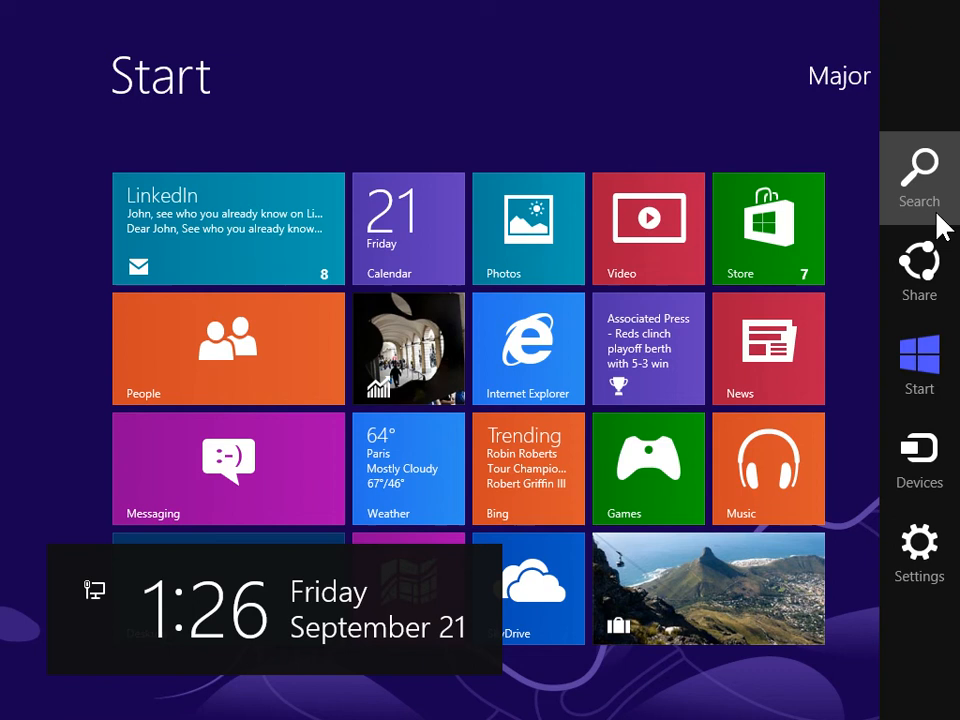
Launch Control Panel from search and open Clock, Language, and Region, then Region
click(918, 178)
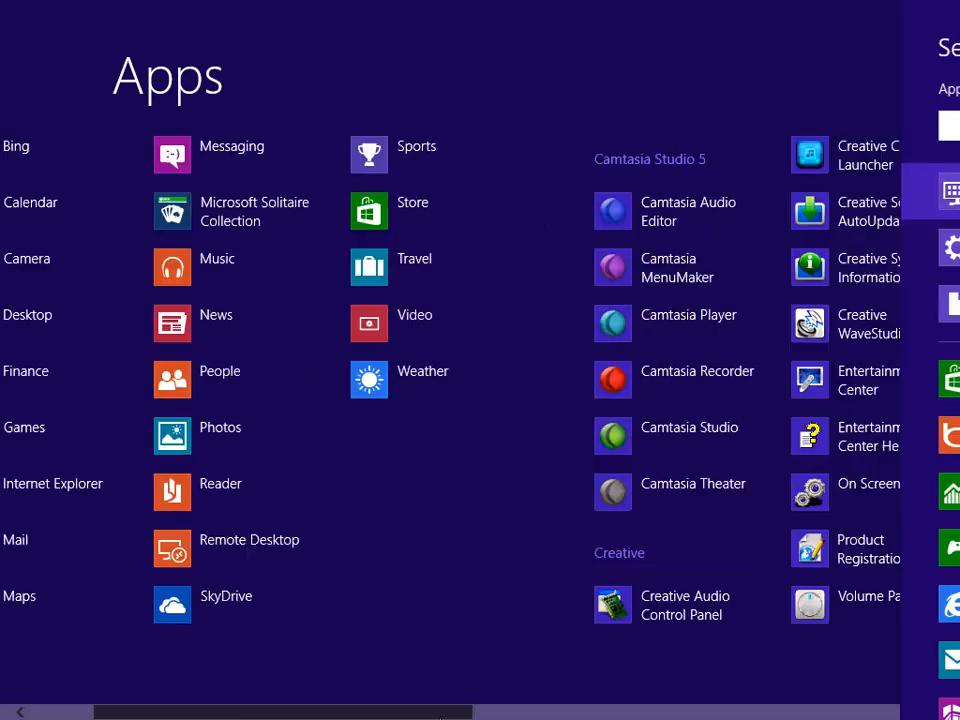
scroll(right, 3)
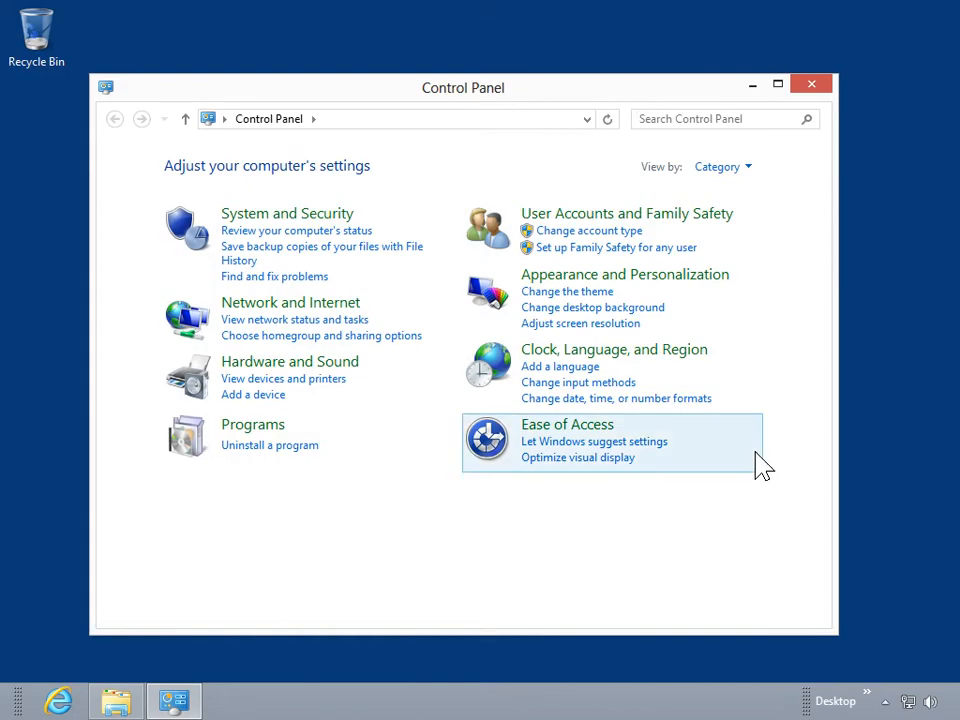
click(613, 349)
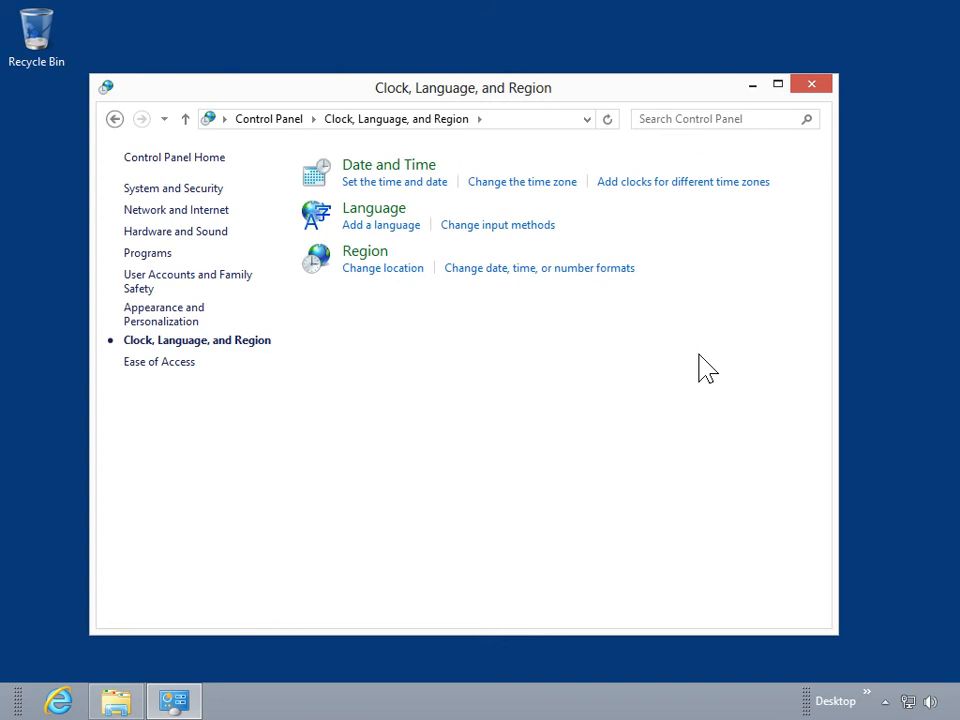
mouse_move(378, 261)
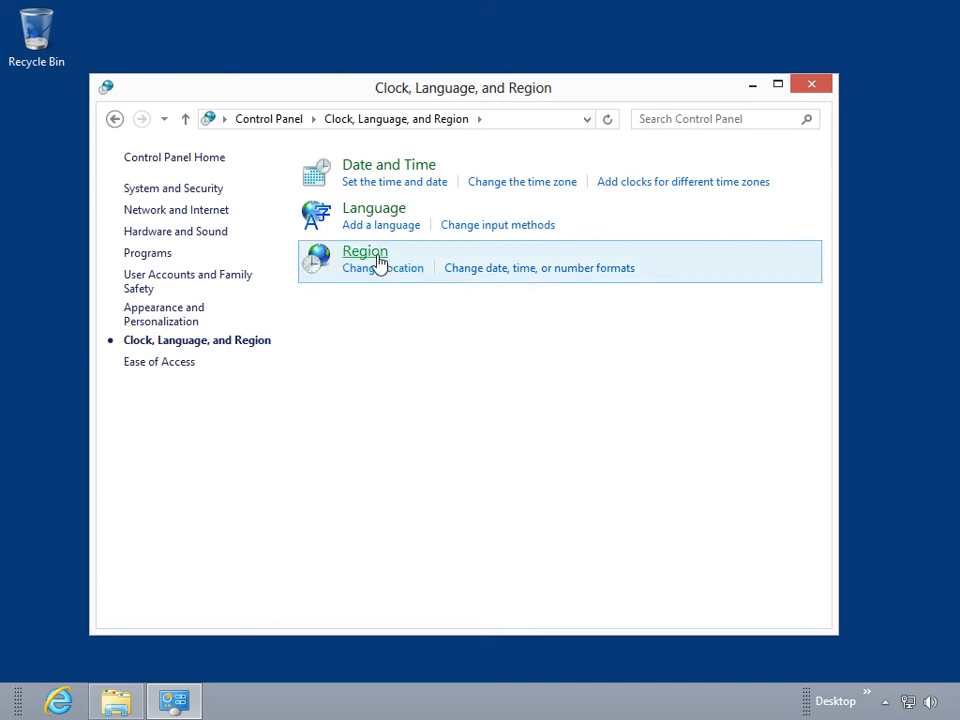
click(364, 251)
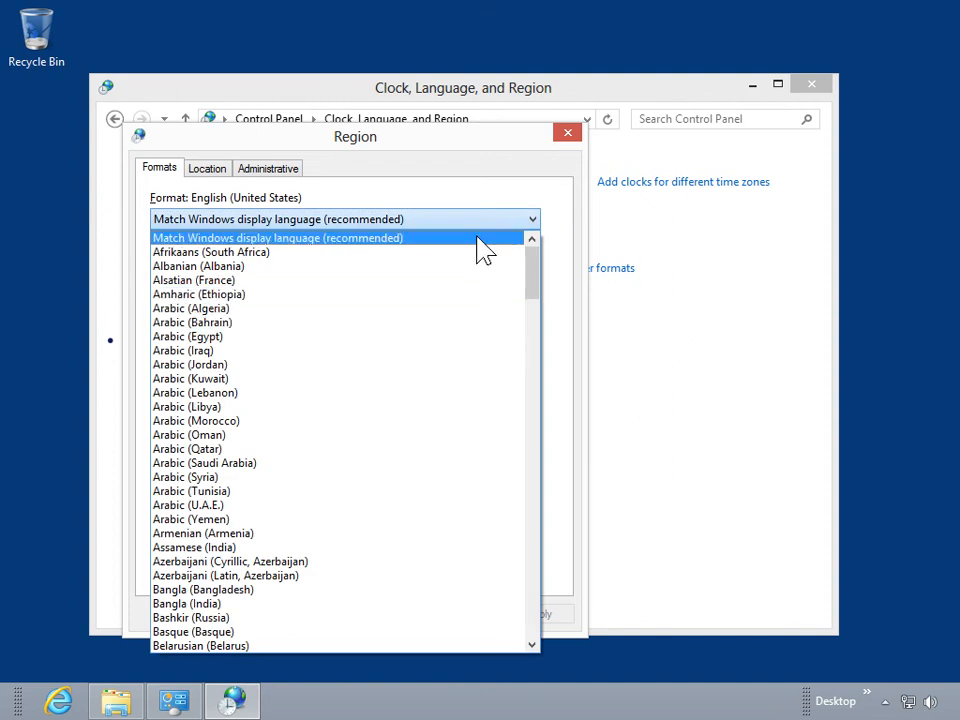
Leave the Format dropdown unchanged and open Additional settings for format customisation
click(277, 237)
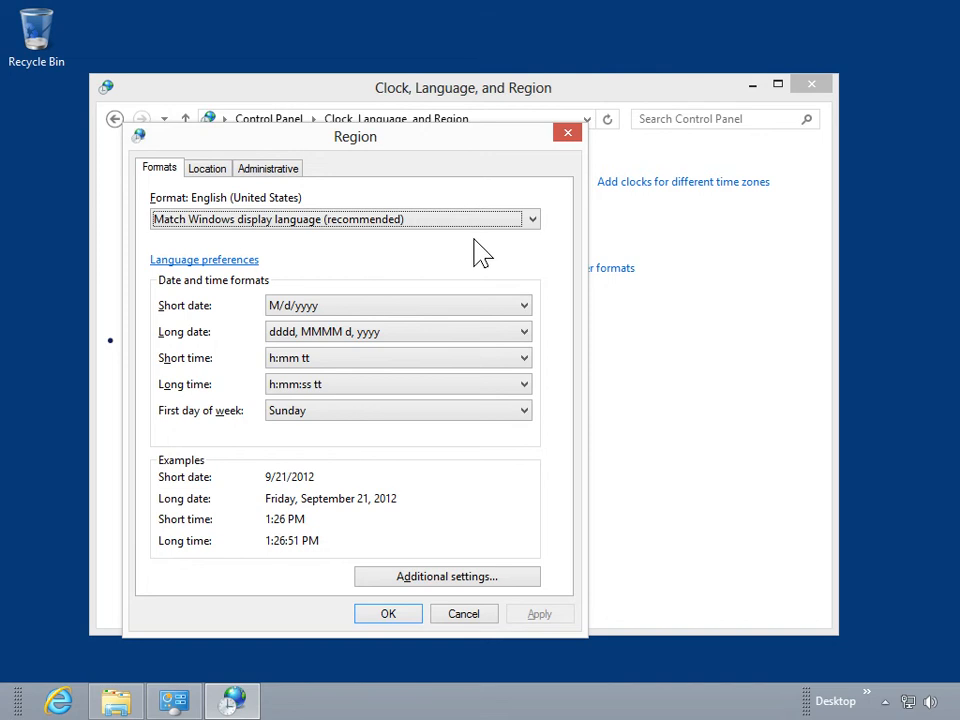
mouse_move(505, 525)
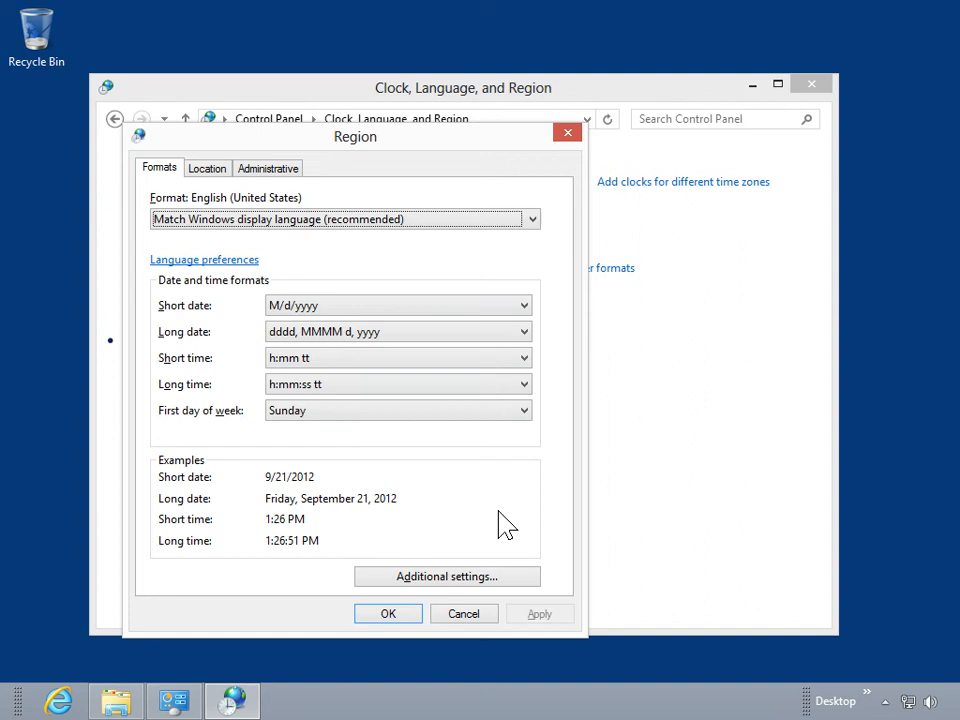
click(447, 576)
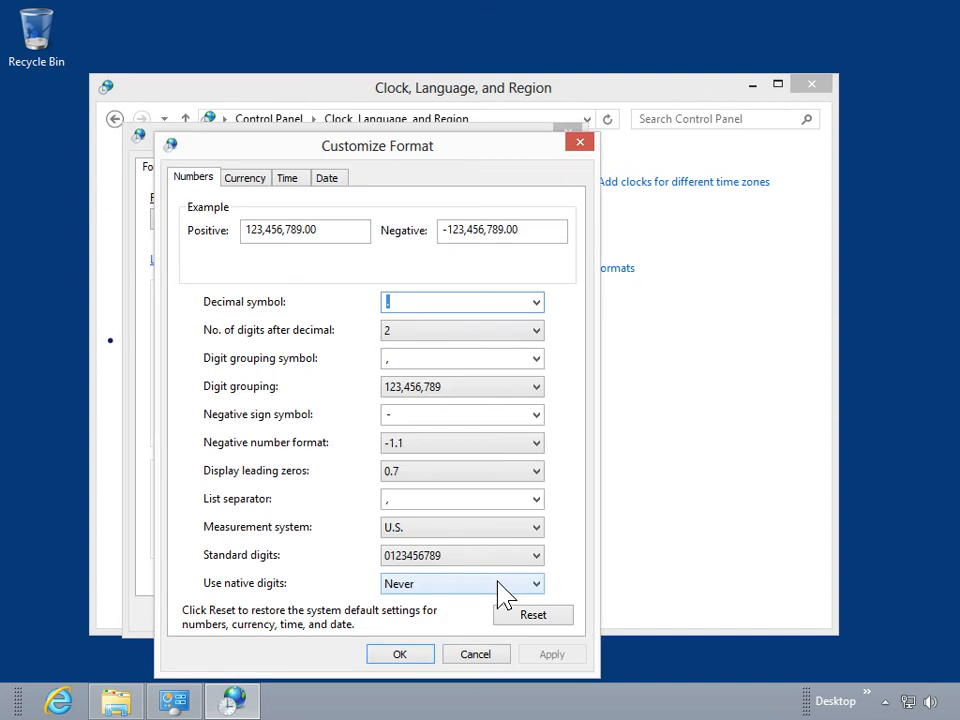
mouse_move(435, 505)
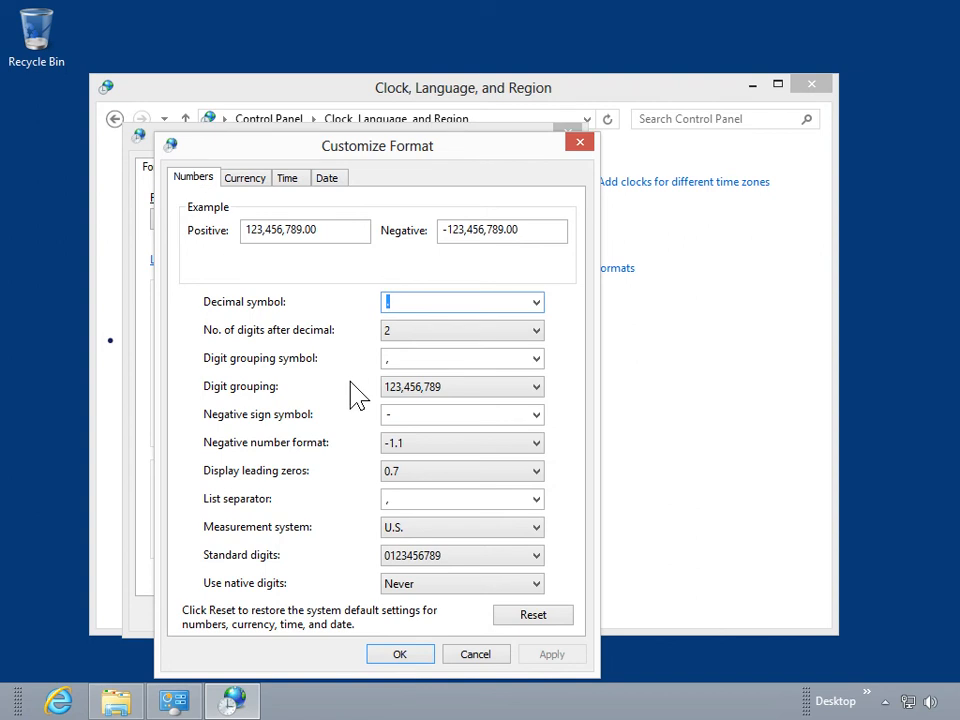
Step through the Currency and Time tabs to reach the Date tab in Customize Format
click(245, 177)
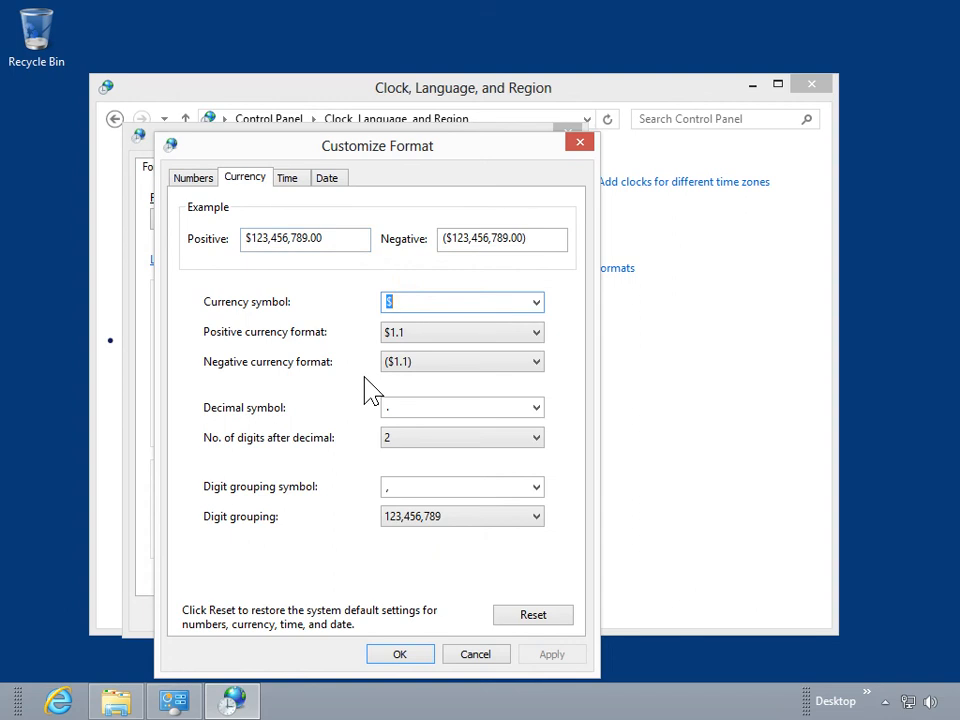
mouse_move(362, 350)
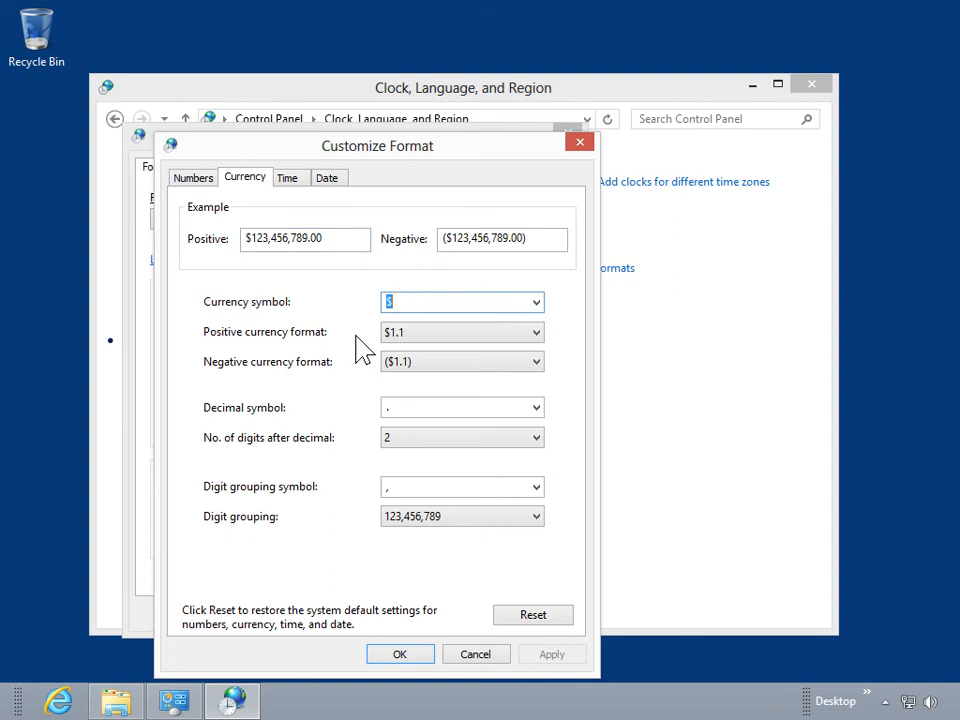
click(289, 177)
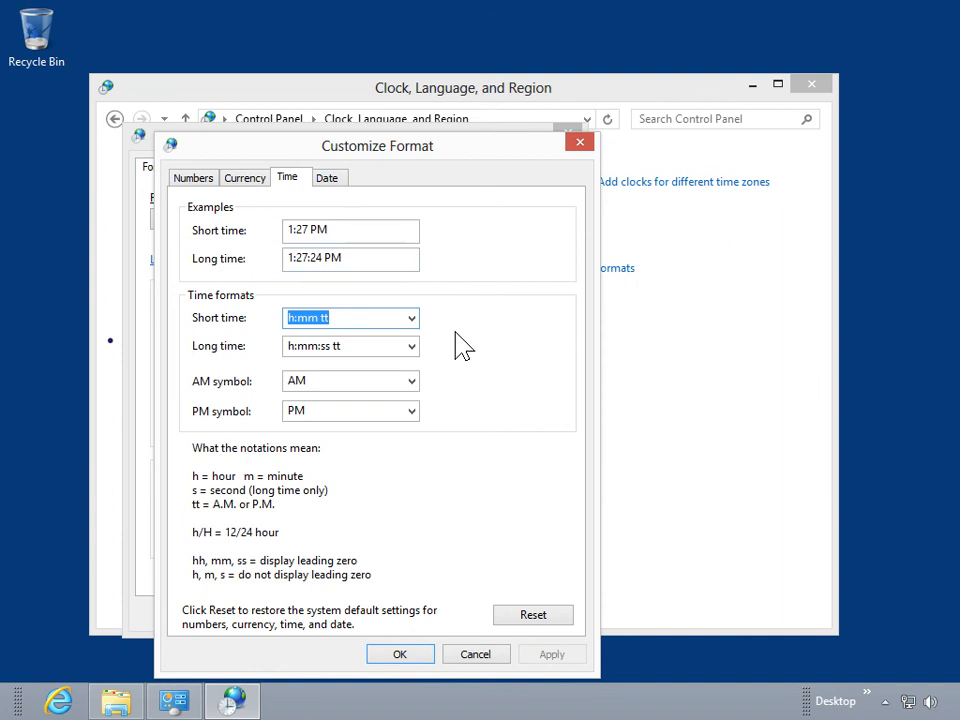
mouse_move(455, 335)
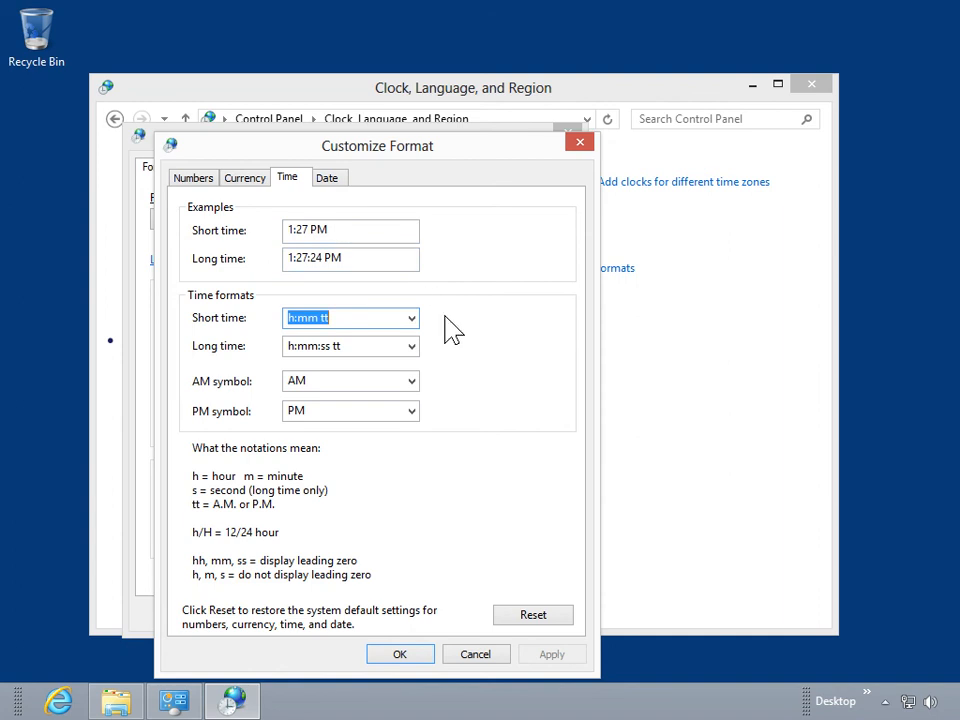
click(327, 177)
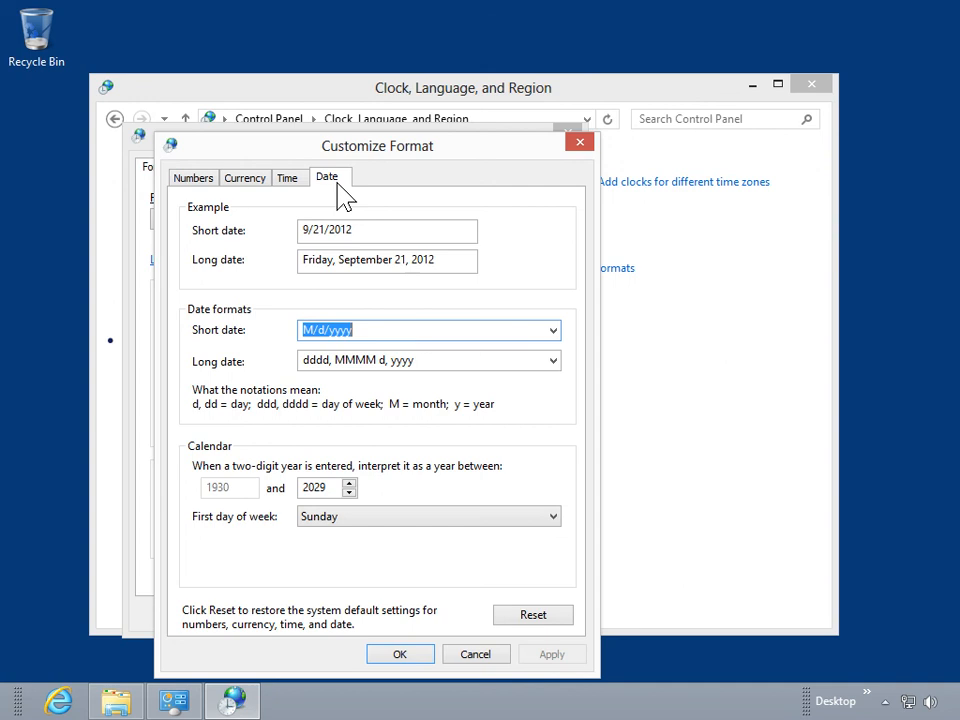
Choose MM/dd/yy as the short date format and confirm Customize Format
click(552, 330)
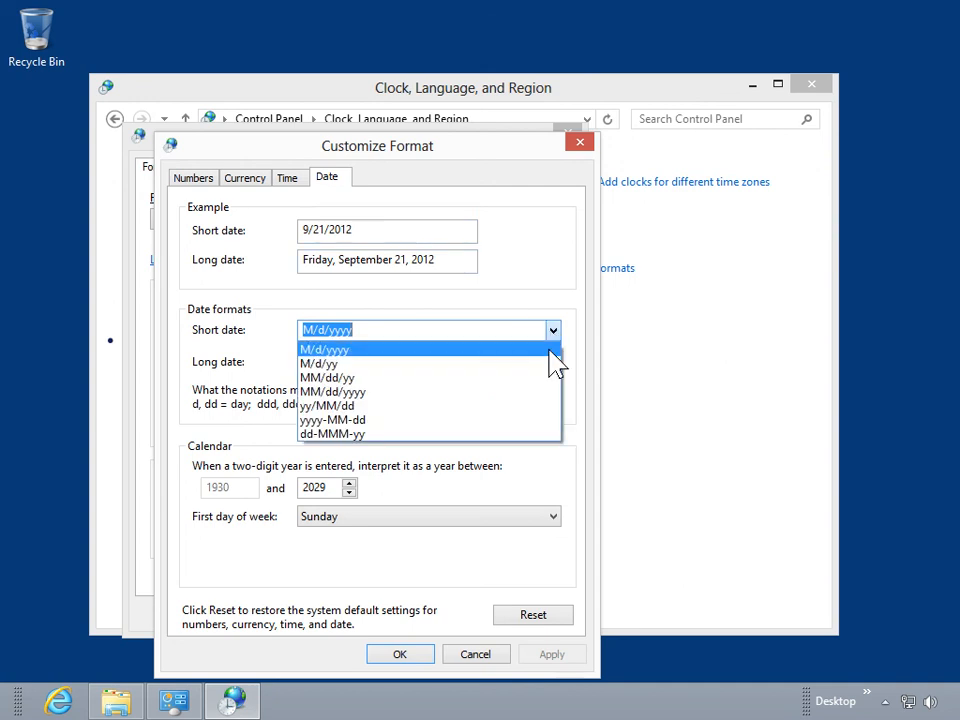
click(327, 377)
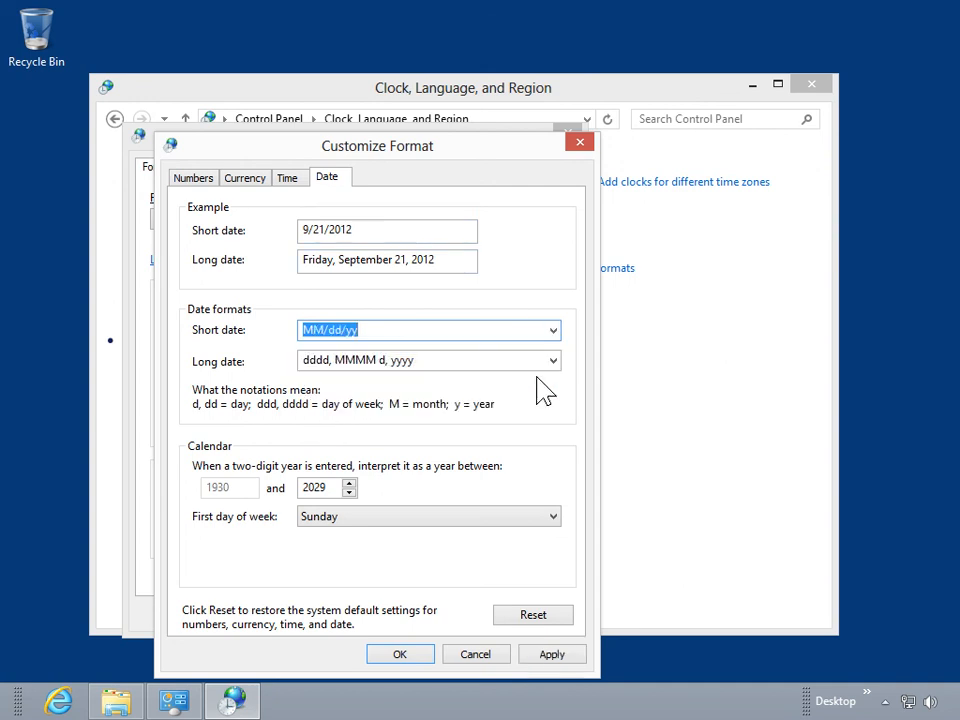
click(552, 653)
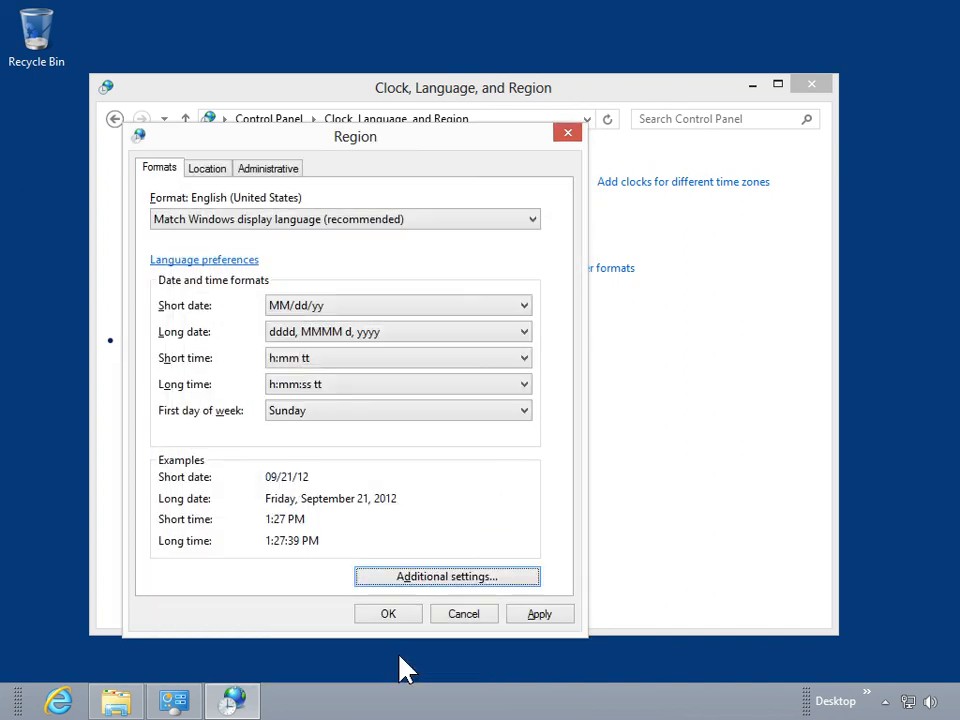
Apply and confirm the Region dialog, then close the Control Panel window
click(539, 613)
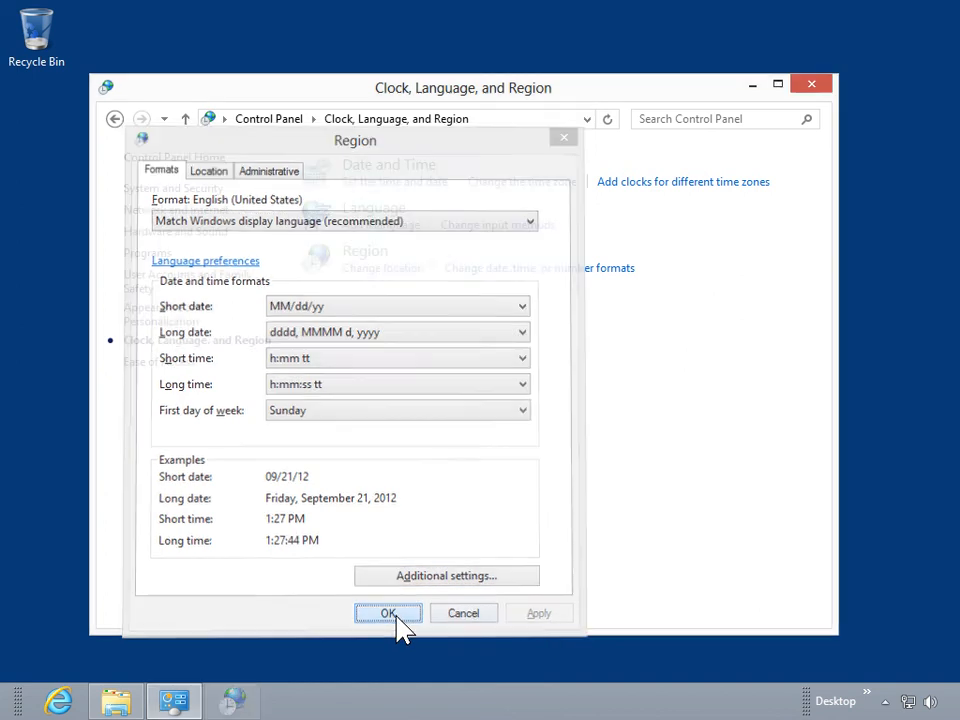
click(388, 613)
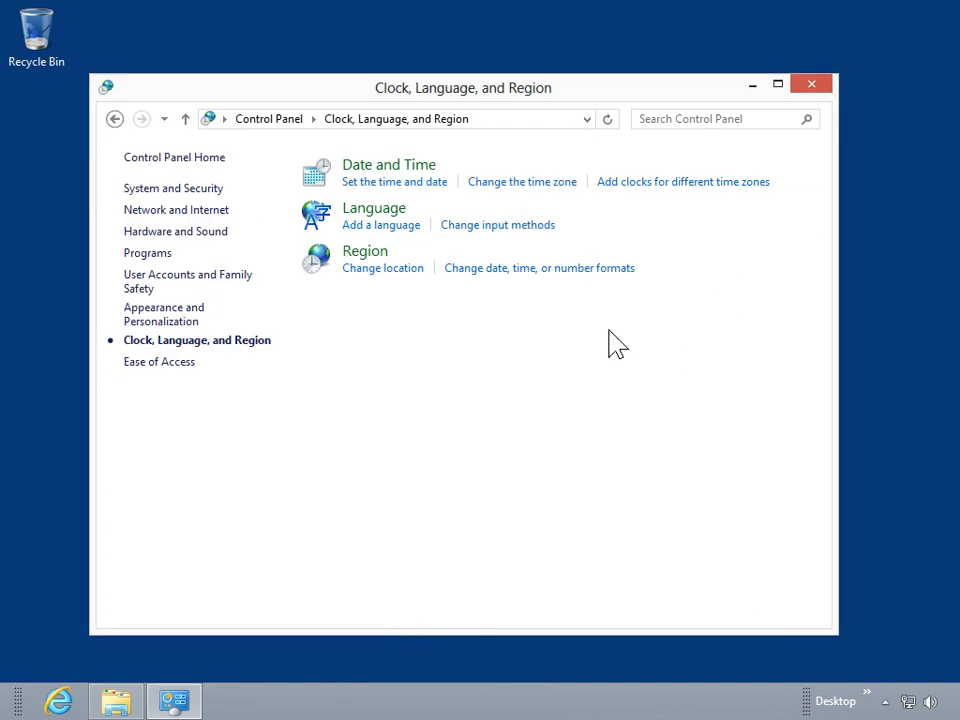
click(811, 83)
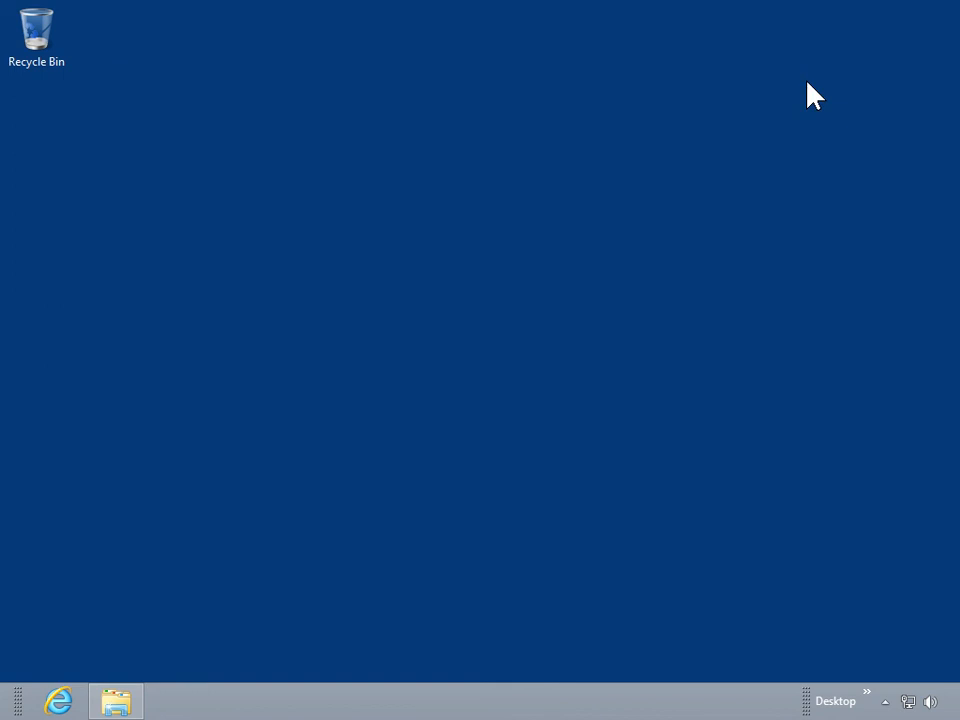